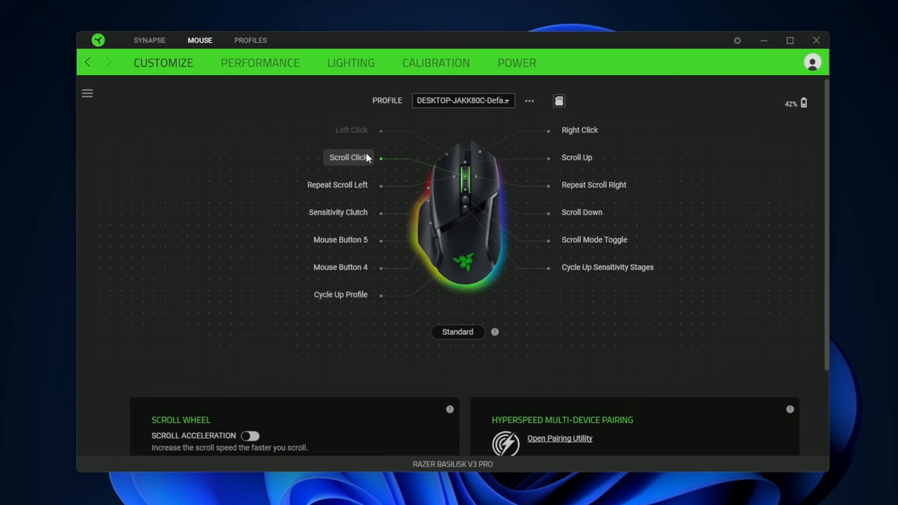
mouse_move(567, 169)
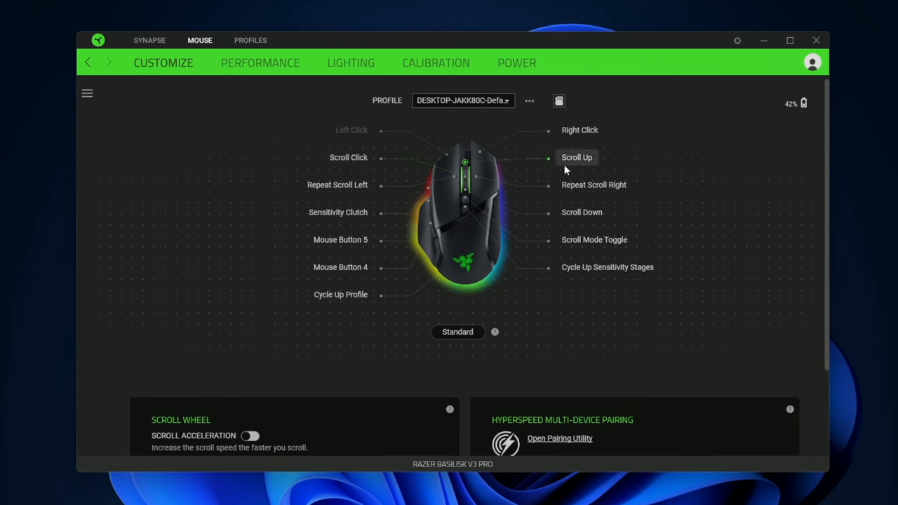
mouse_move(506, 170)
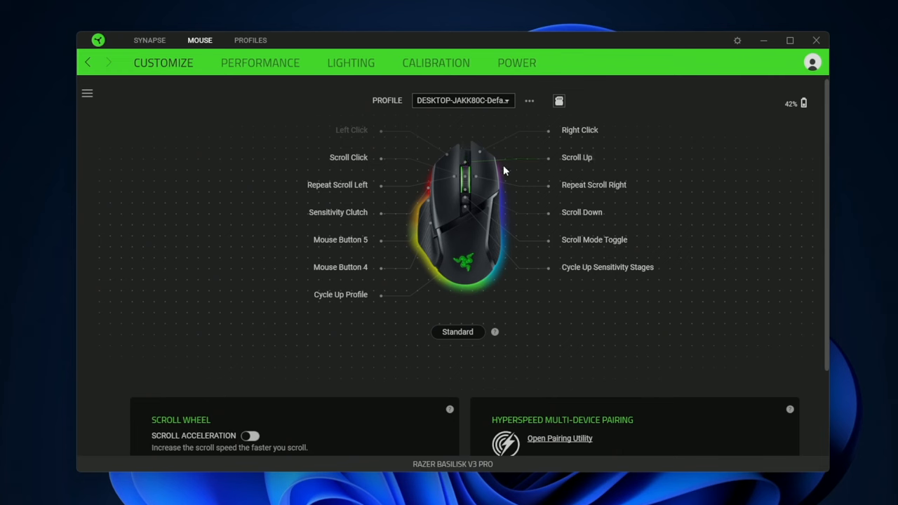
mouse_move(335, 312)
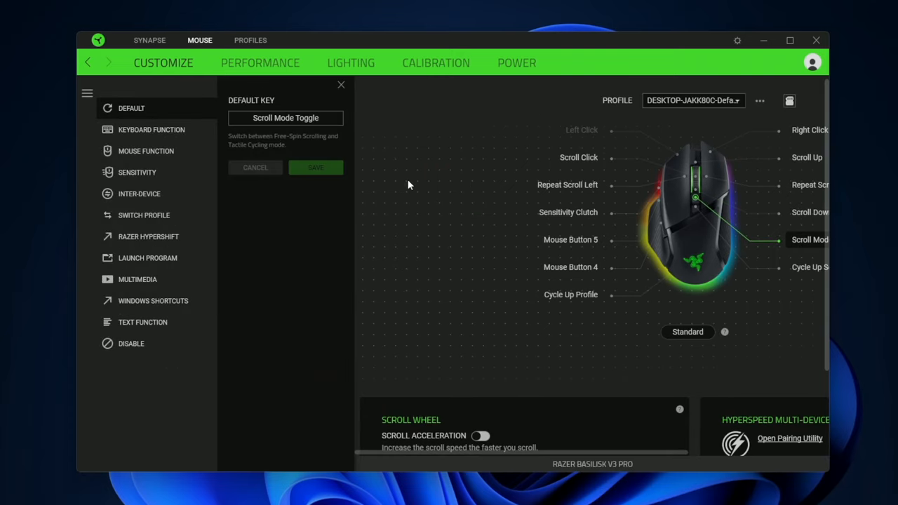
mouse_move(219, 144)
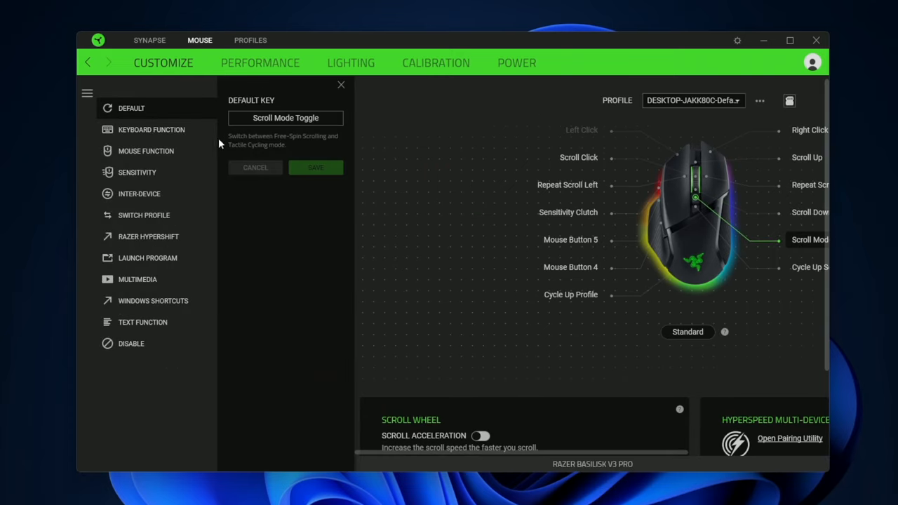
Preview Keyboard Function and Mouse Function options for Scroll Mode Toggle, then leave it unsaved
click(151, 129)
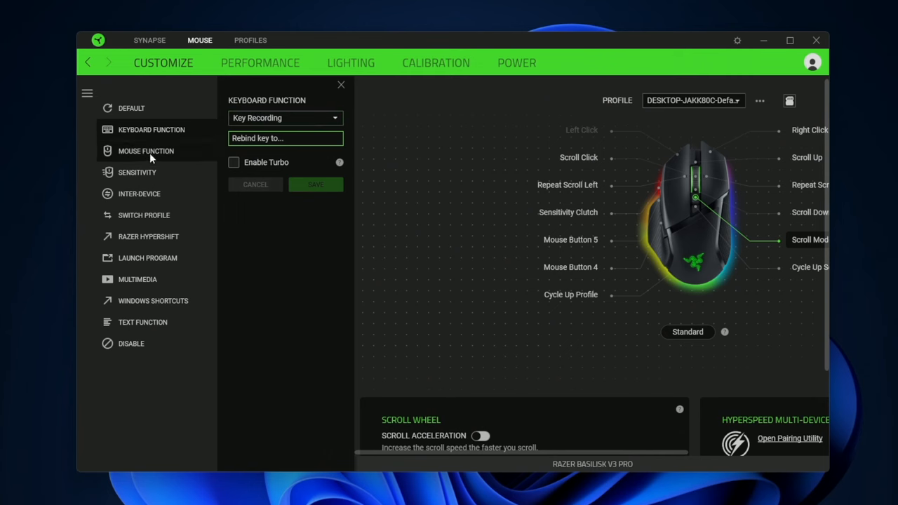
click(146, 152)
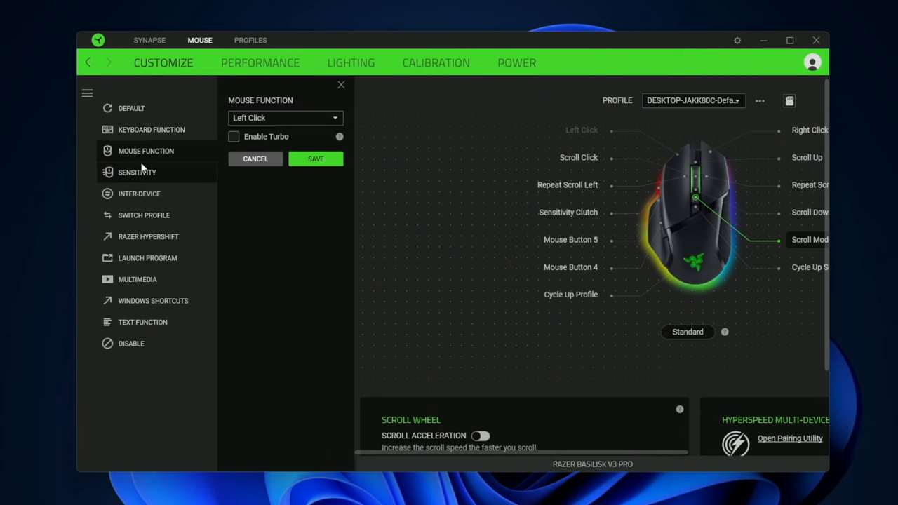
mouse_move(161, 237)
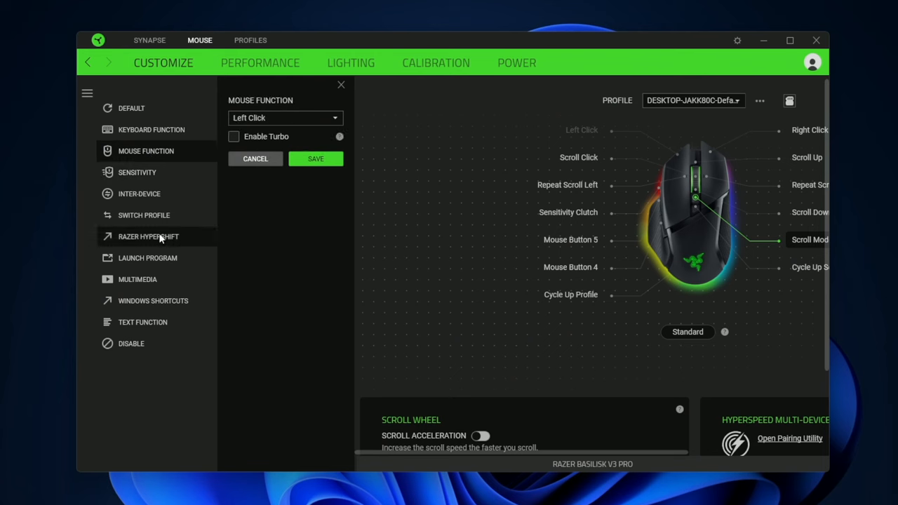
click(138, 279)
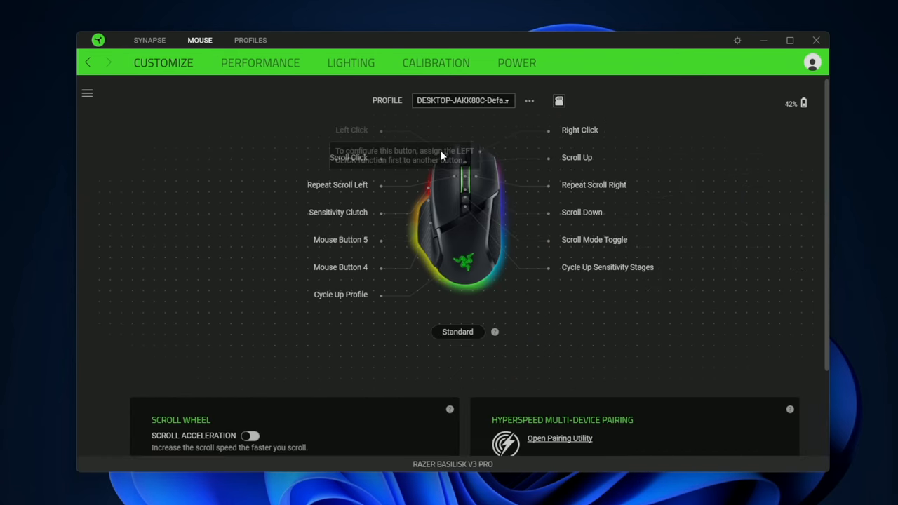
scroll(down, 3)
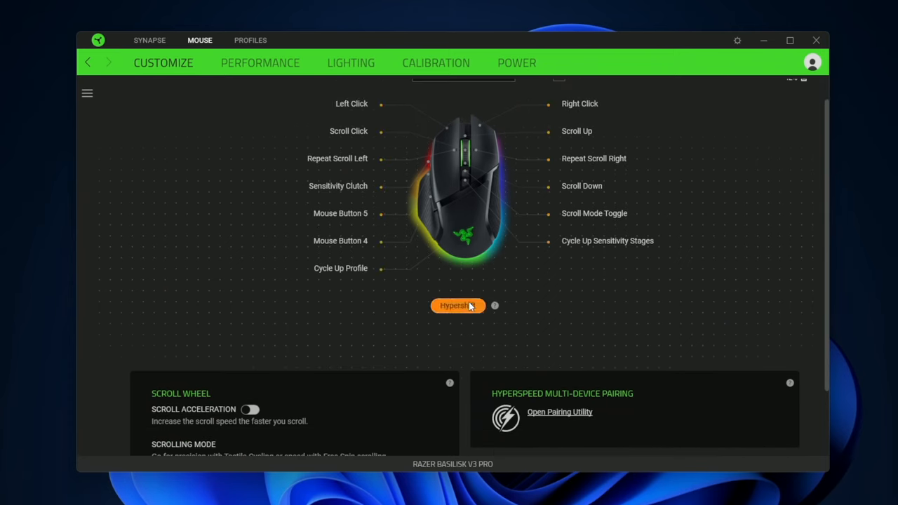
click(458, 307)
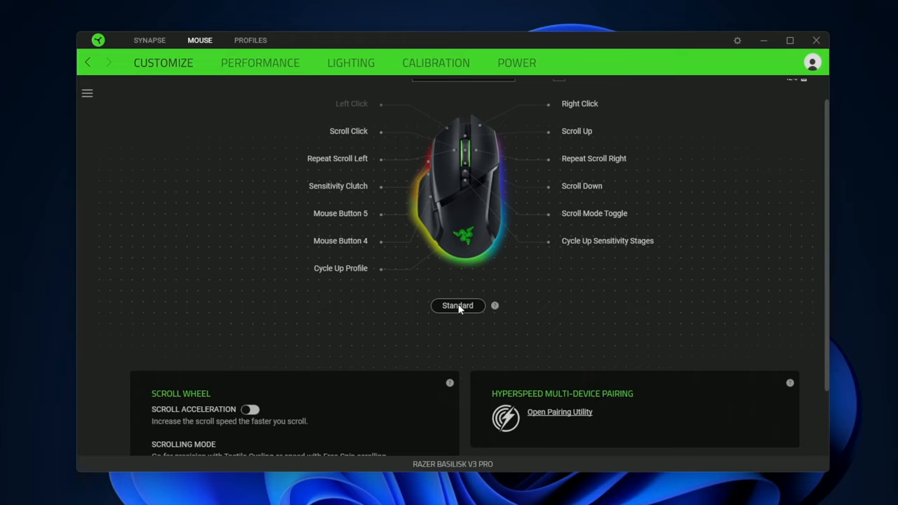
scroll(down, 3)
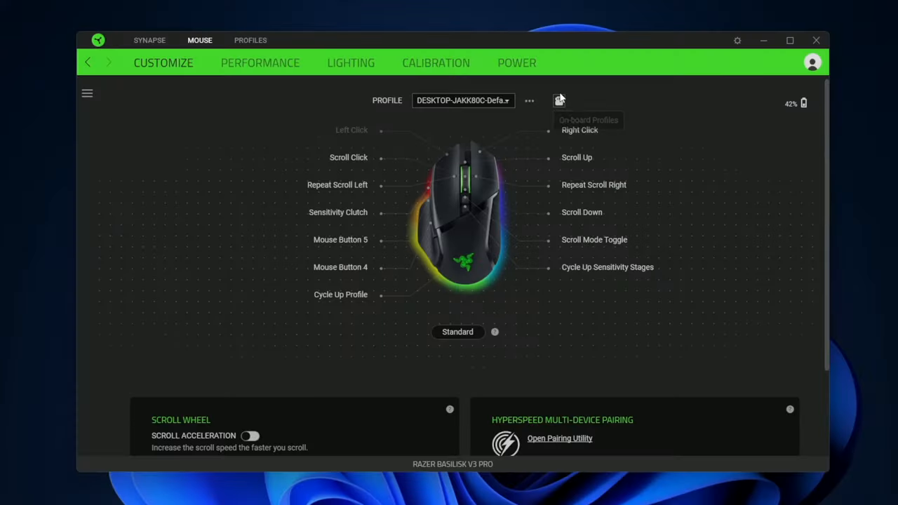
Check the On-Board Memory profiles, then move to the Basilisk V3 Pro Performance page
click(558, 101)
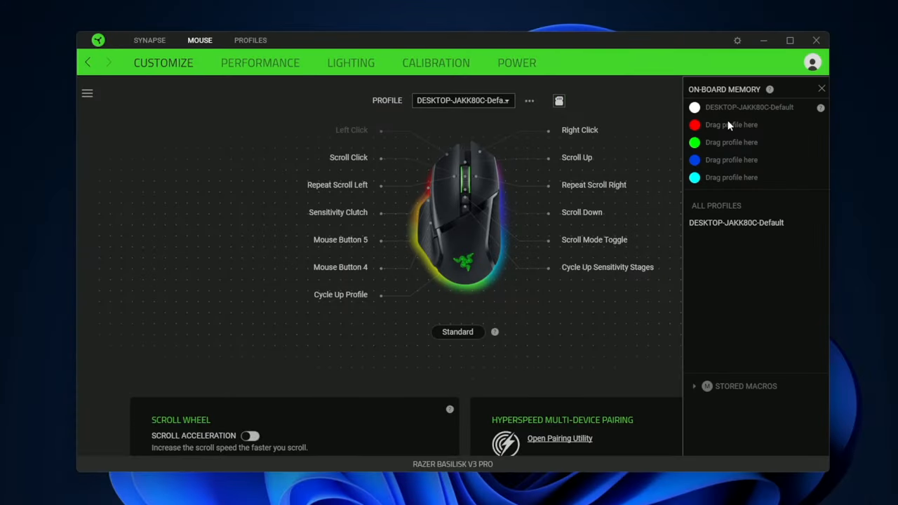
mouse_move(781, 104)
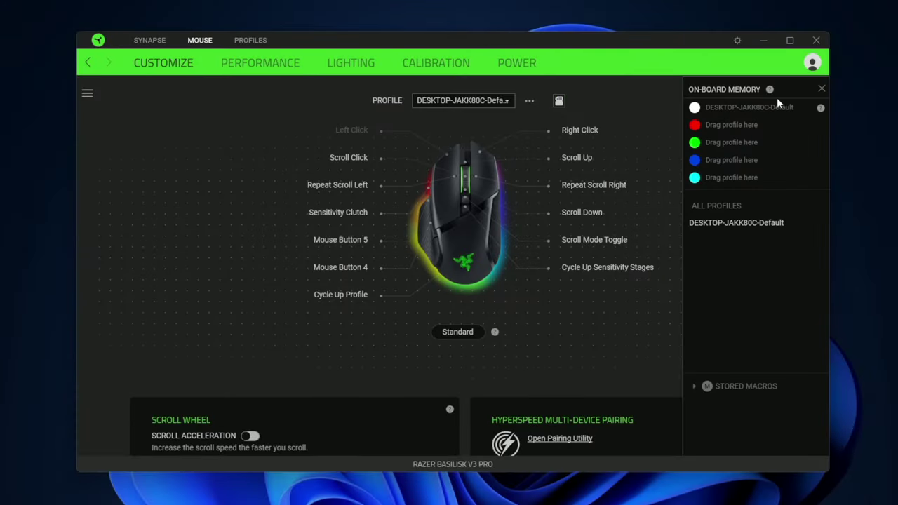
click(823, 88)
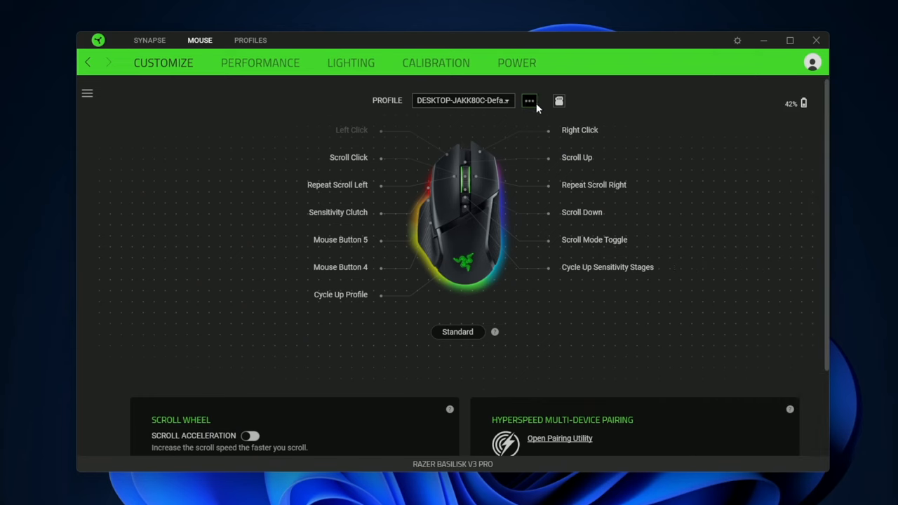
mouse_move(817, 114)
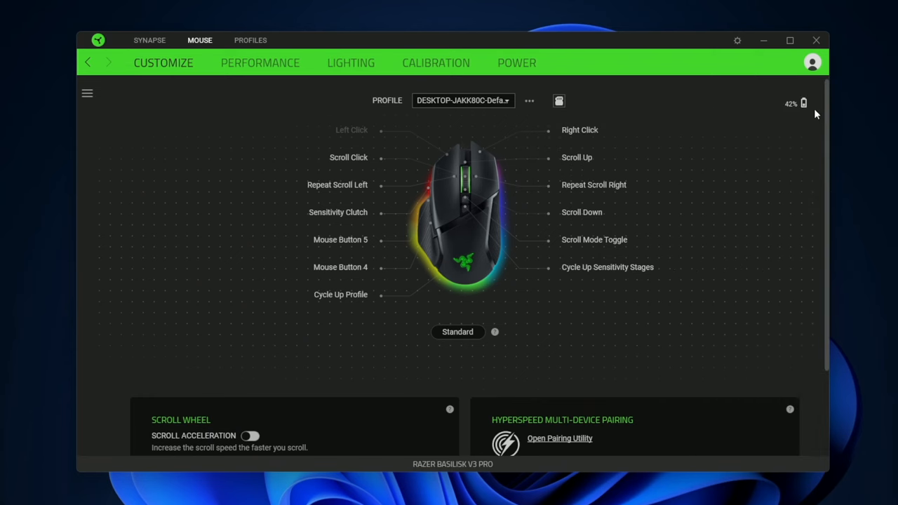
click(259, 62)
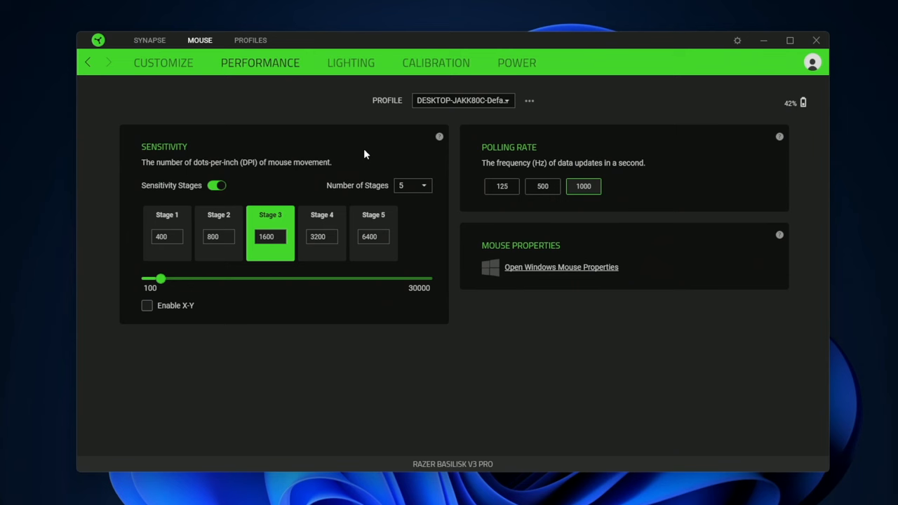
Keep five sensitivity stages from 400 to 6400 DPI at 1000 Hz, with separate X/Y sensitivity left off
click(413, 185)
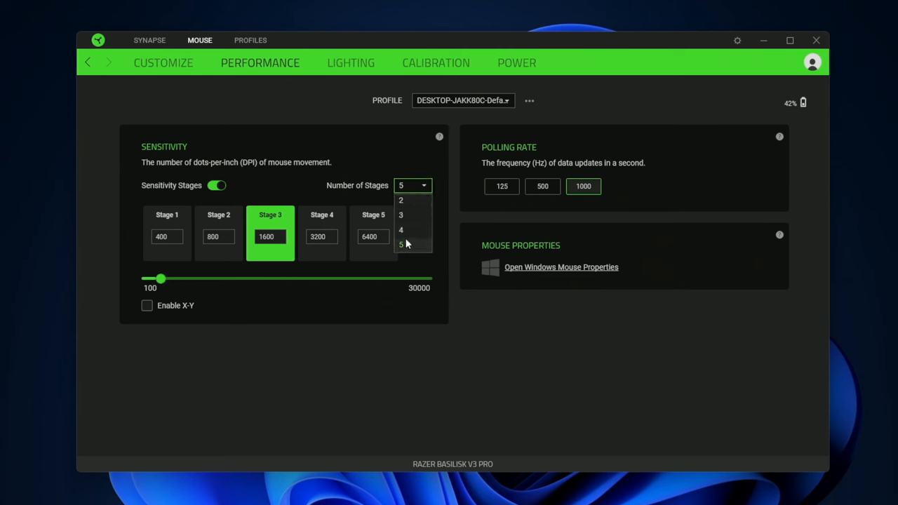
click(402, 244)
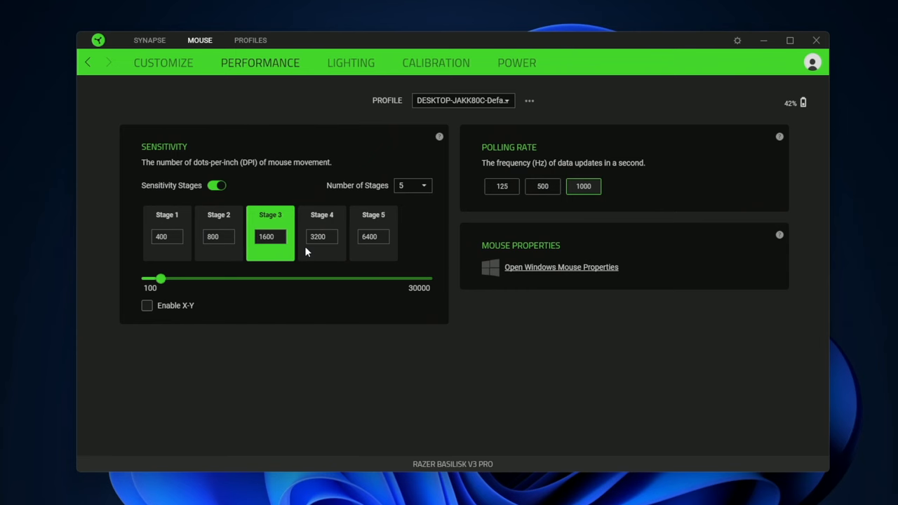
click(146, 306)
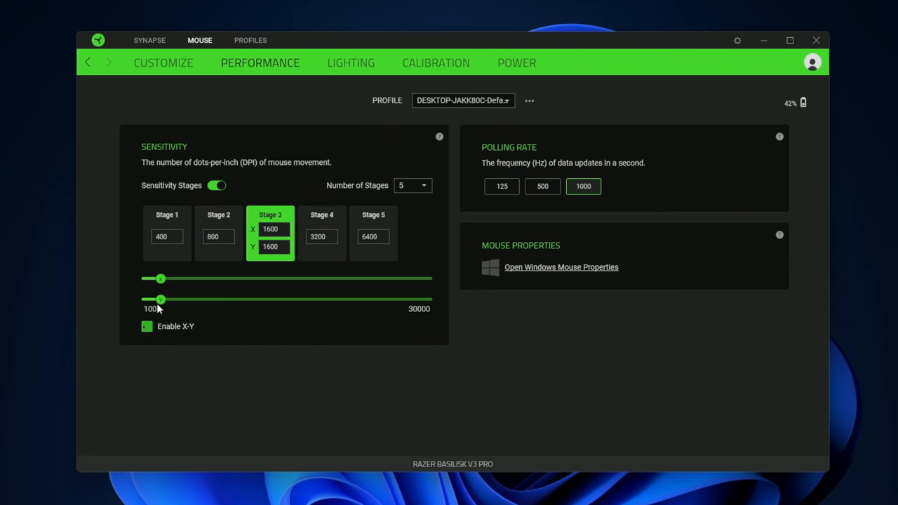
click(146, 326)
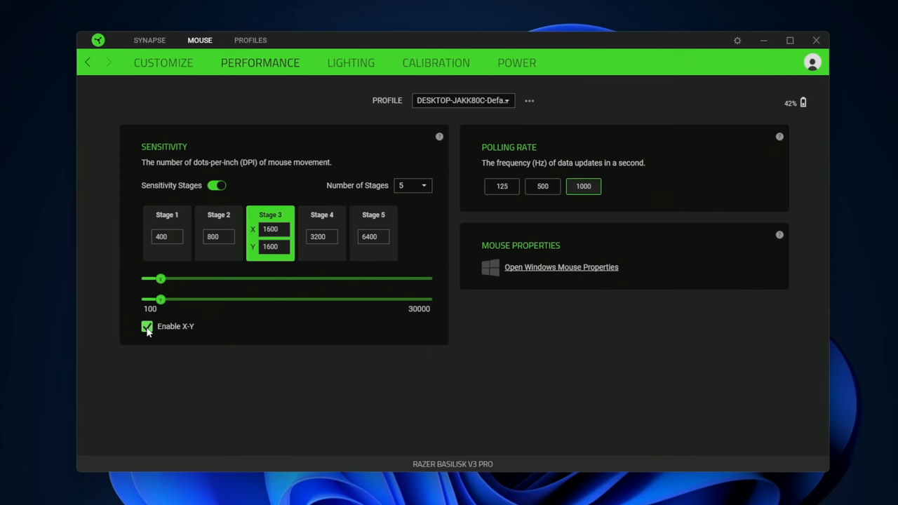
mouse_move(169, 329)
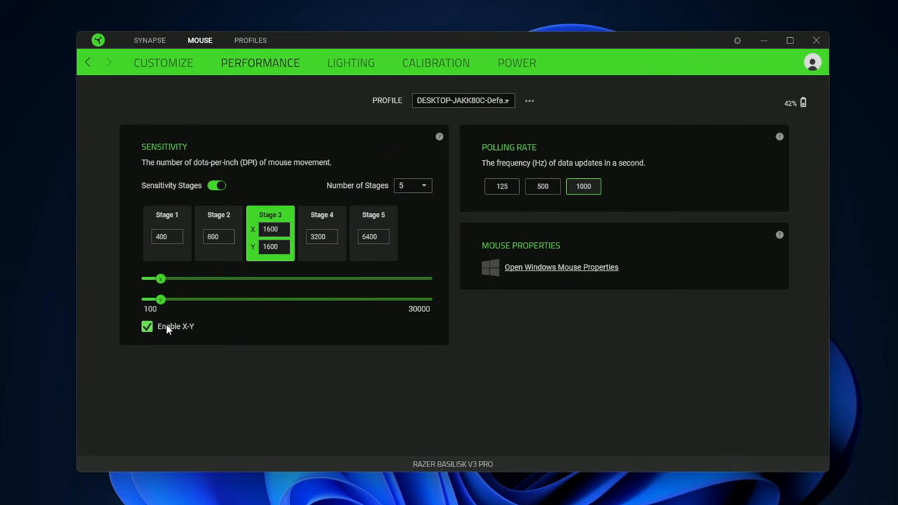
click(146, 325)
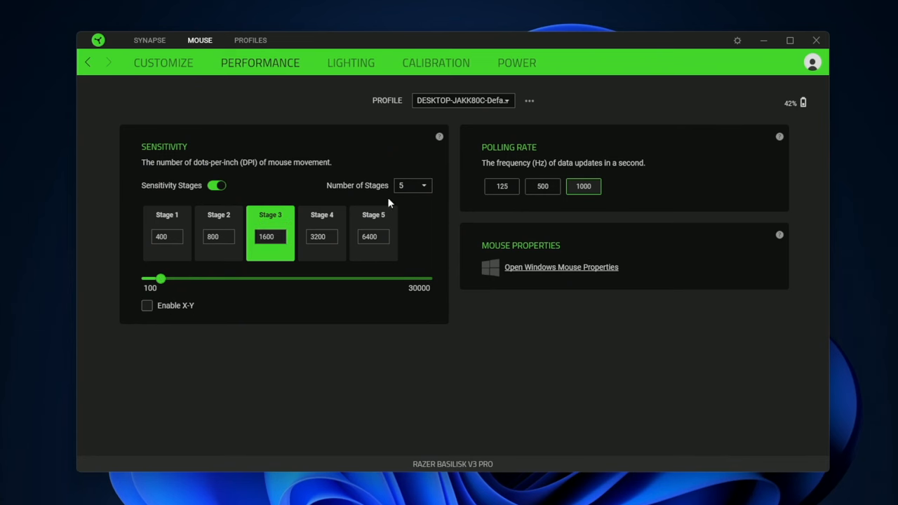
click(412, 186)
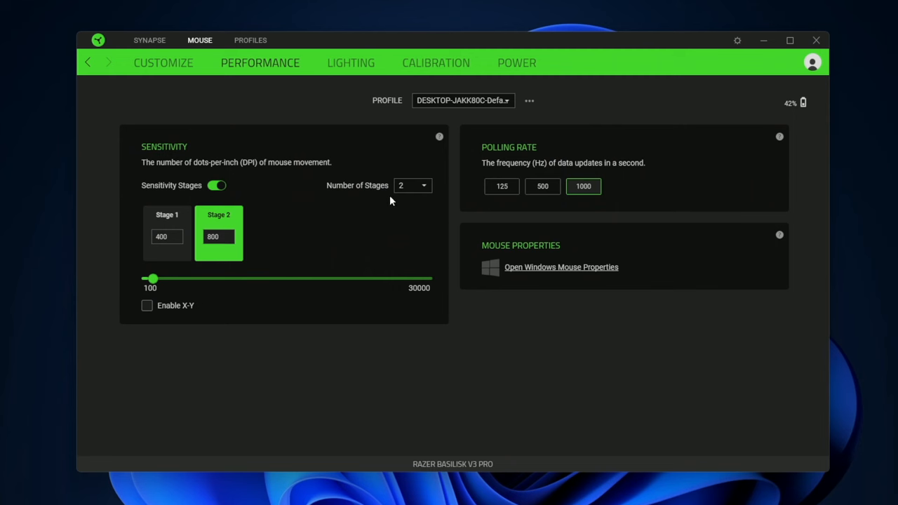
click(413, 185)
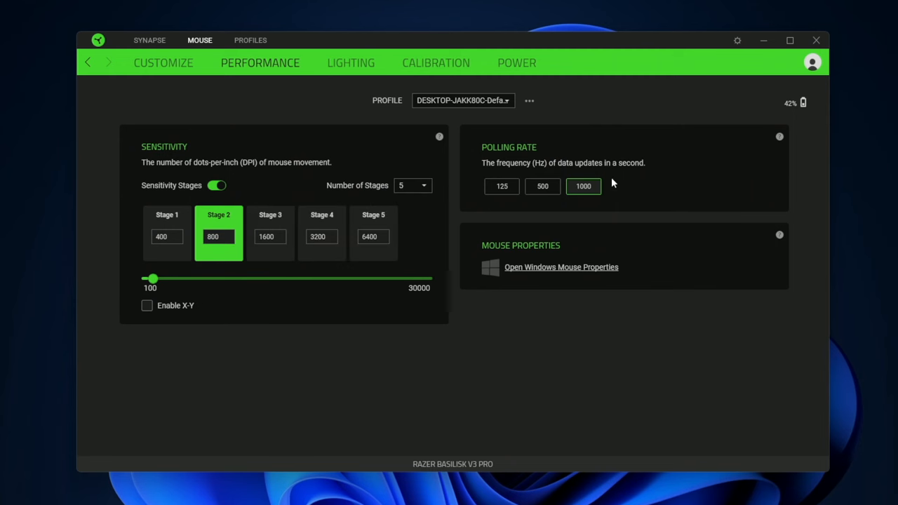
mouse_move(590, 189)
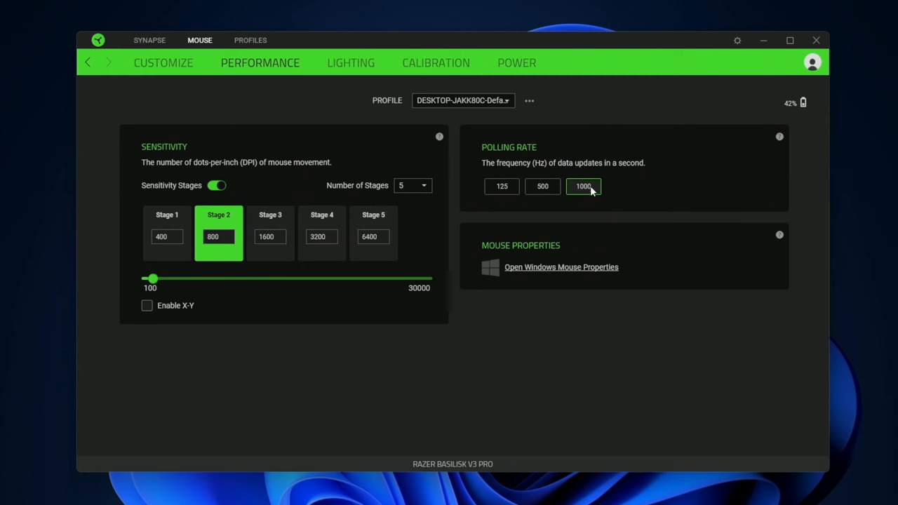
mouse_move(536, 174)
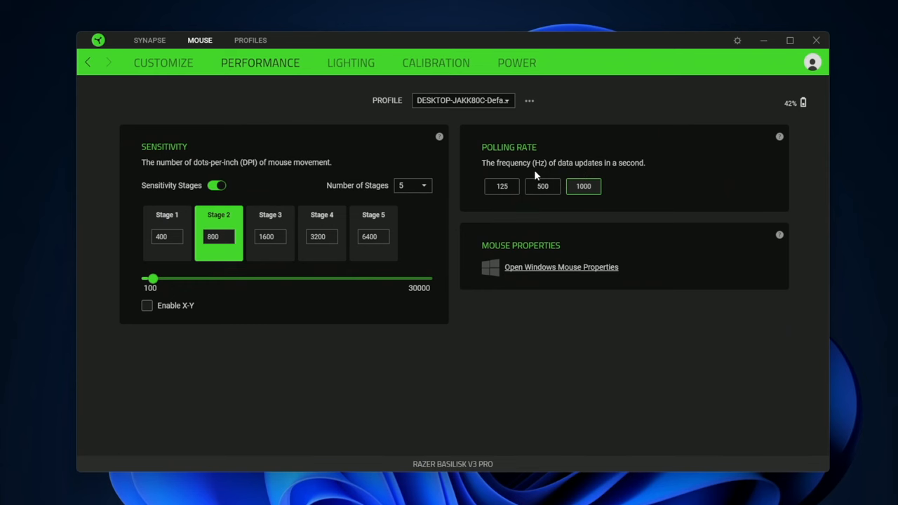
Move to the mouse's Lighting page
click(351, 63)
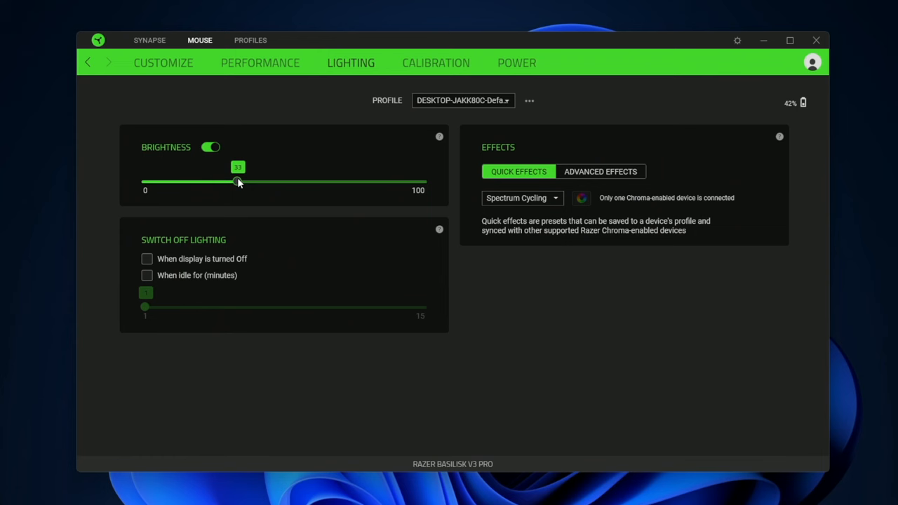
Raise lighting brightness to 100 and leave the display-off lighting option unchanged
drag(239, 181, 424, 181)
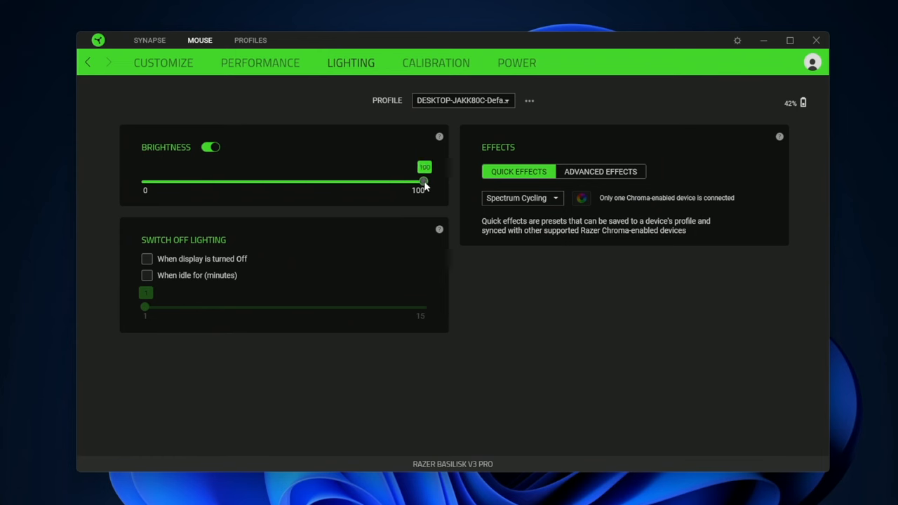
mouse_move(362, 211)
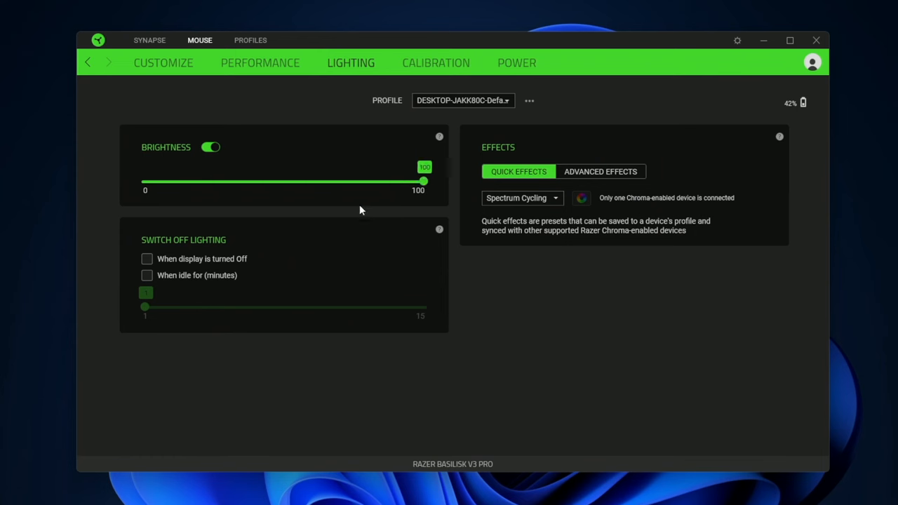
mouse_move(253, 230)
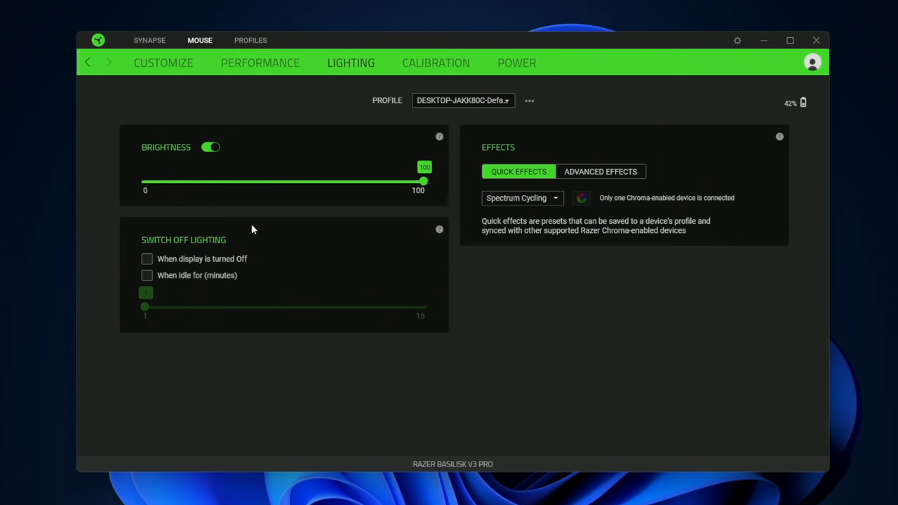
mouse_move(236, 250)
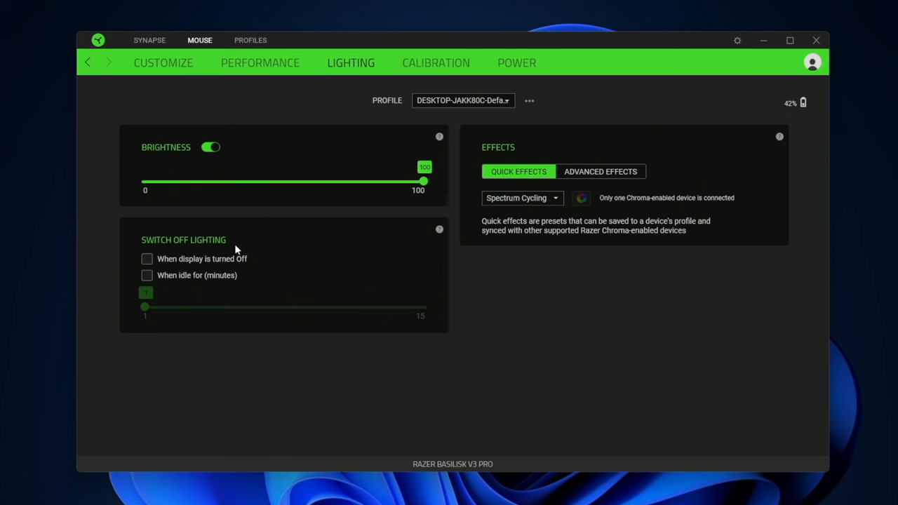
click(146, 258)
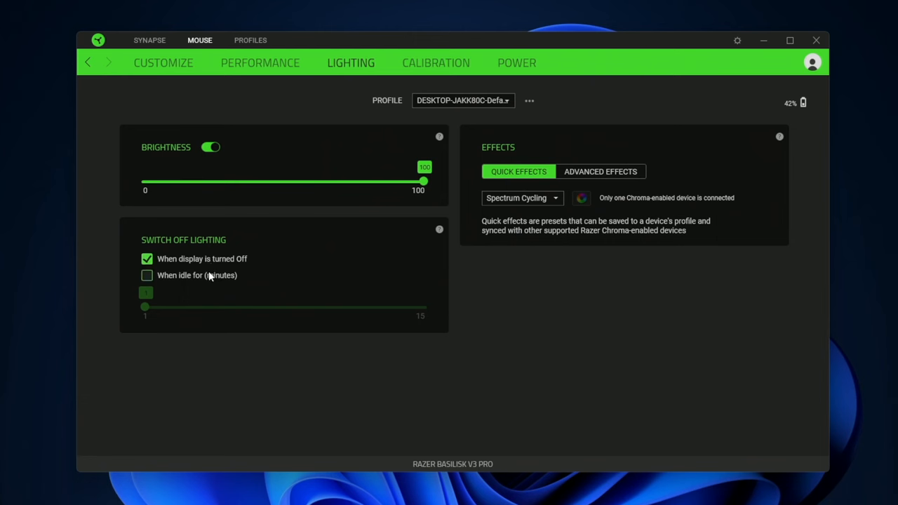
click(146, 275)
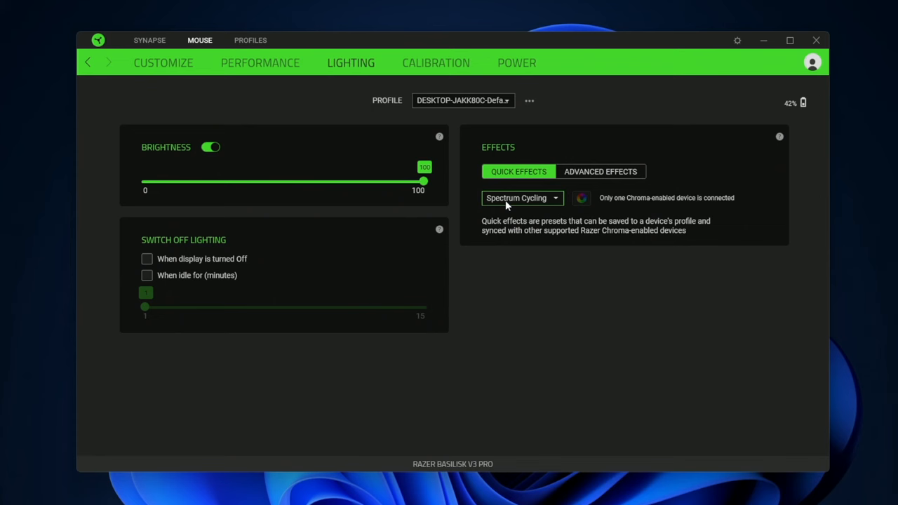
Preview the Static effect, then keep the quick effect on Spectrum Cycling
click(522, 198)
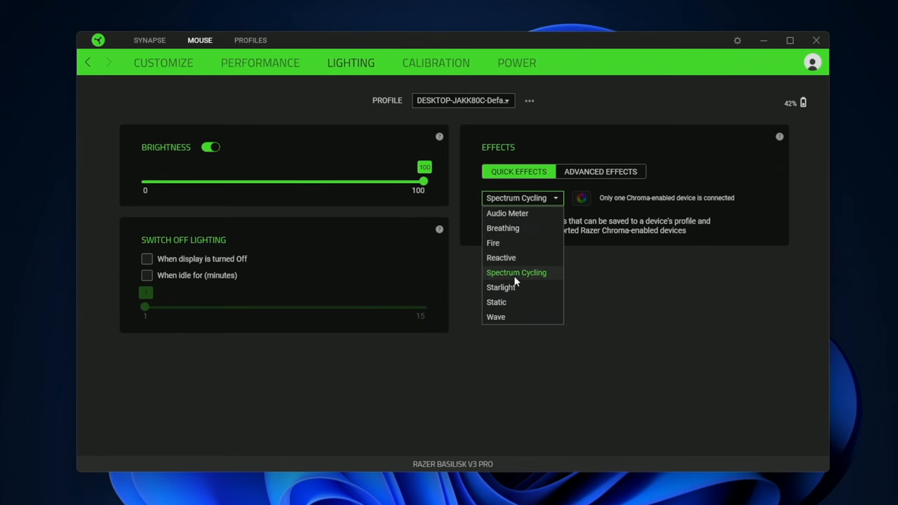
click(496, 302)
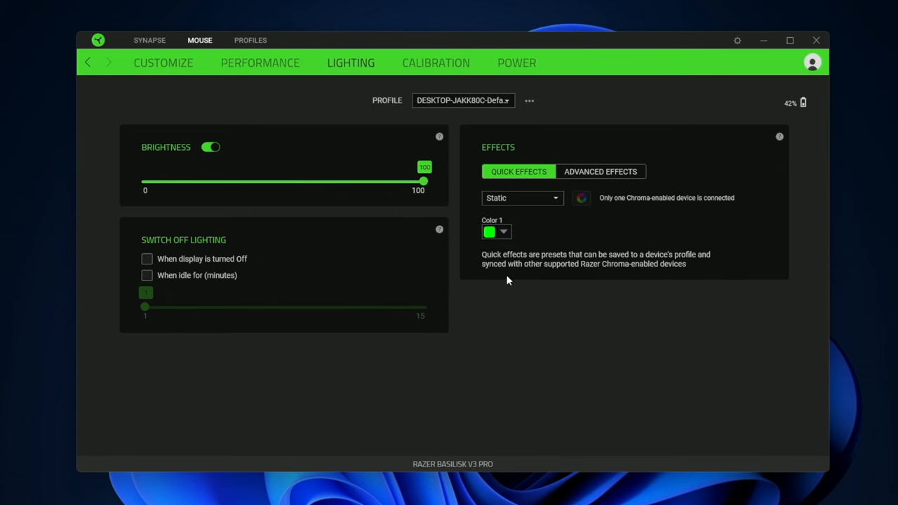
click(522, 196)
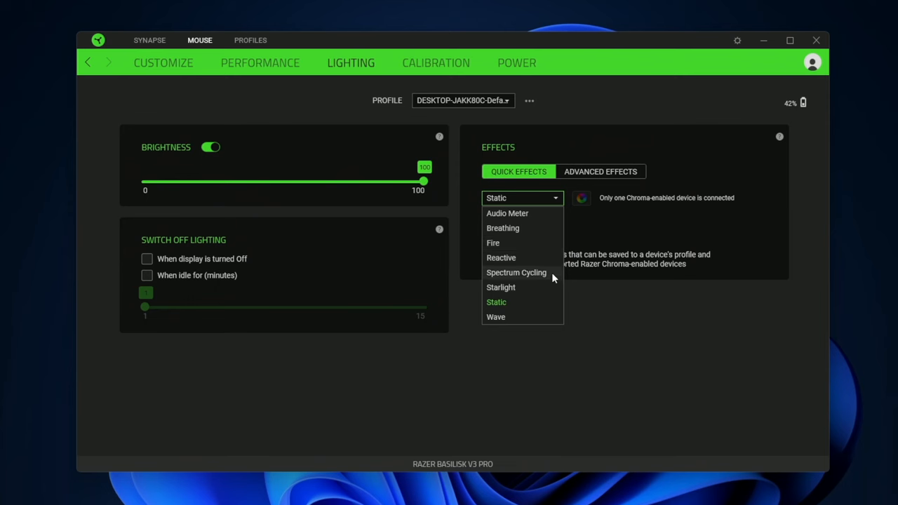
click(516, 272)
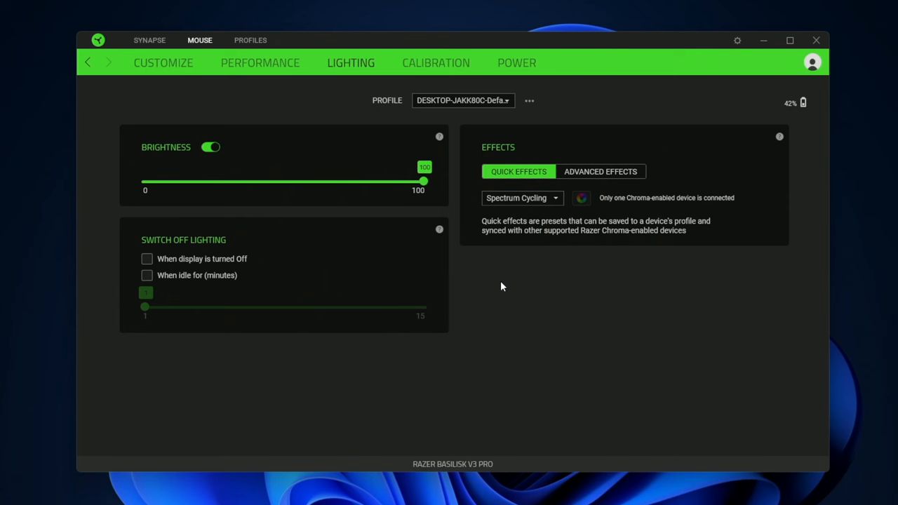
Review the Calibration page, then move to the Power settings
click(436, 62)
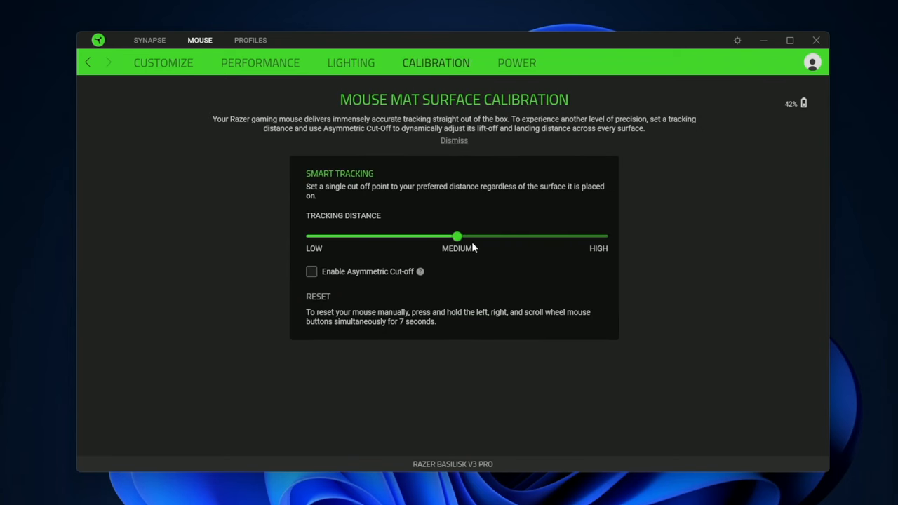
mouse_move(455, 253)
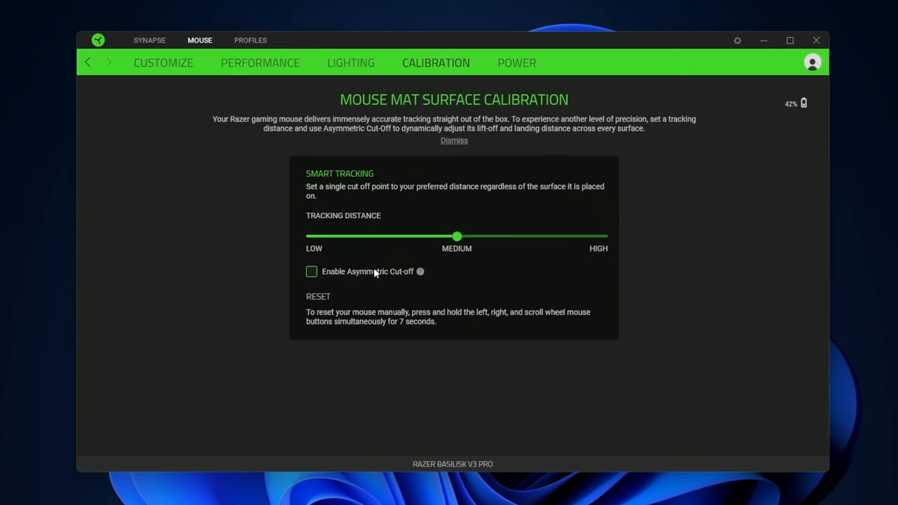
mouse_move(533, 83)
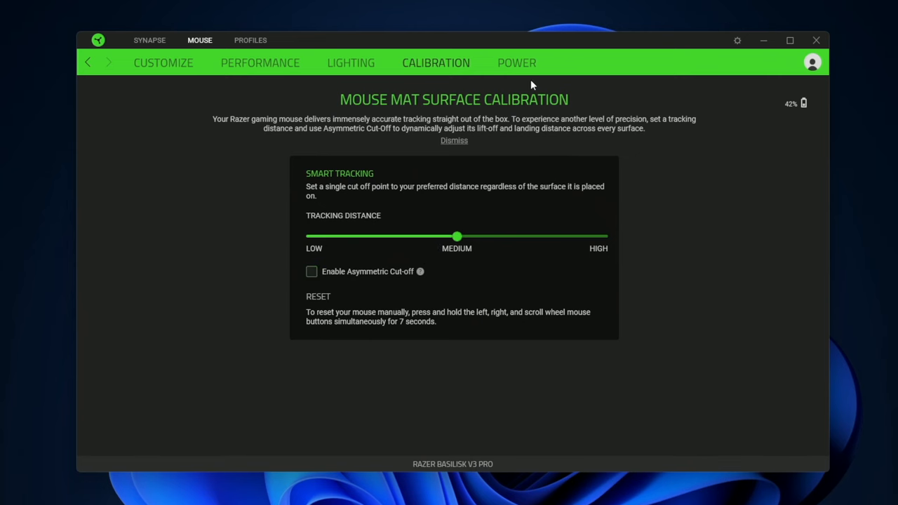
click(517, 62)
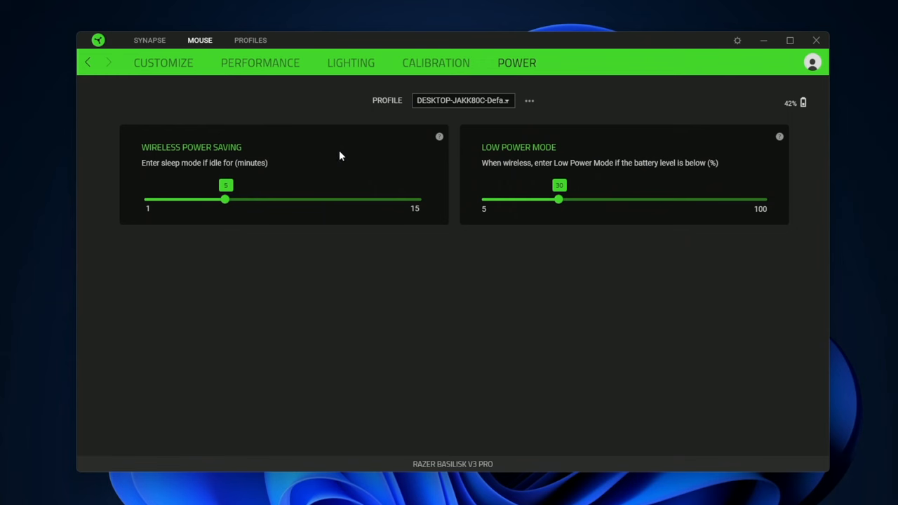
mouse_move(422, 193)
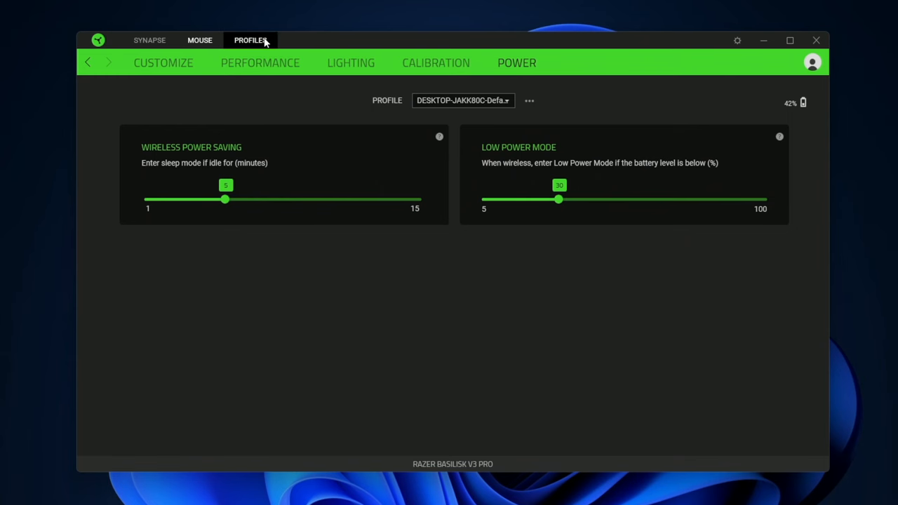
Link Portal 2 to the default profile under Linked Games in the Profiles section
click(252, 40)
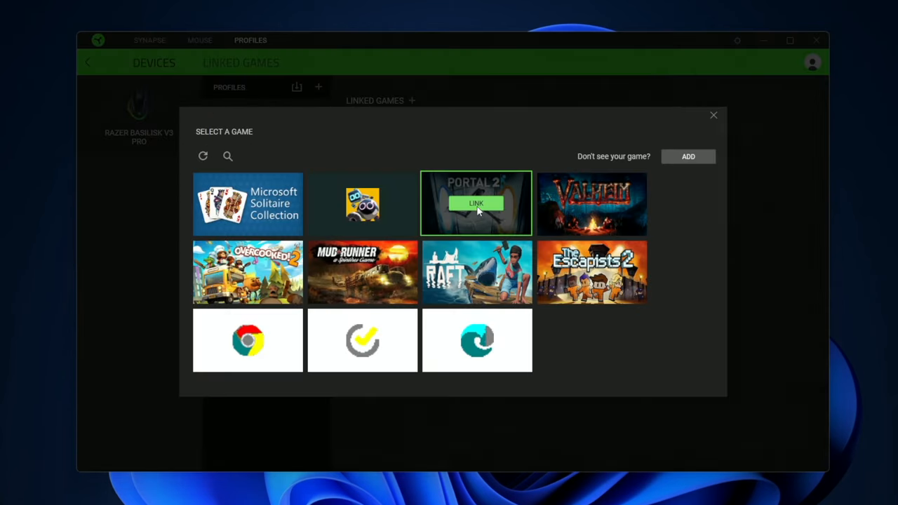
click(477, 204)
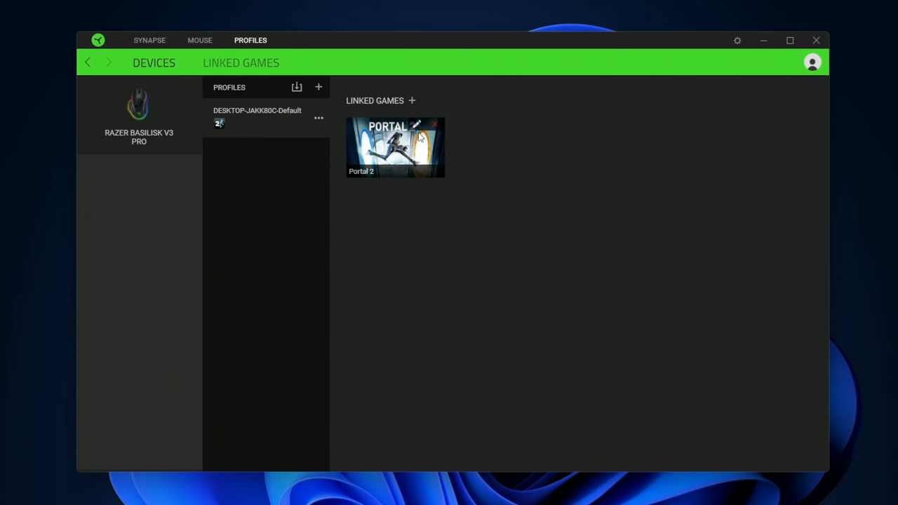
mouse_move(401, 135)
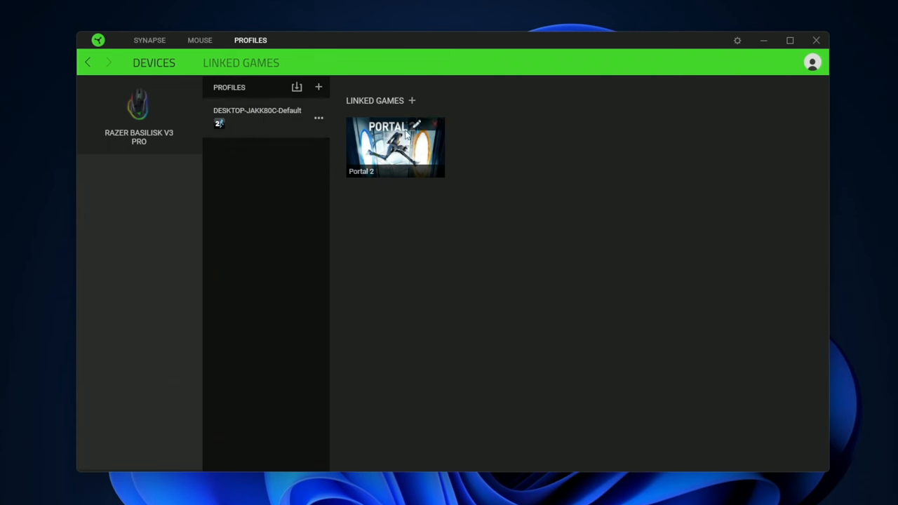